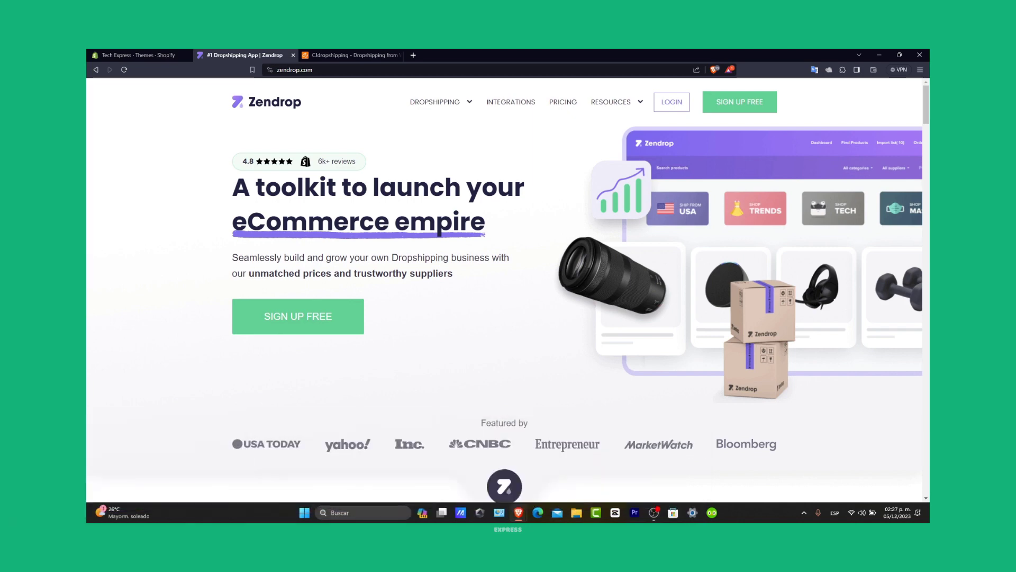
- Glance at CJdropshipping, then browse down the Zendrop homepage sections for comparison
{"action": "left_click", "coordinate": [352, 54]}
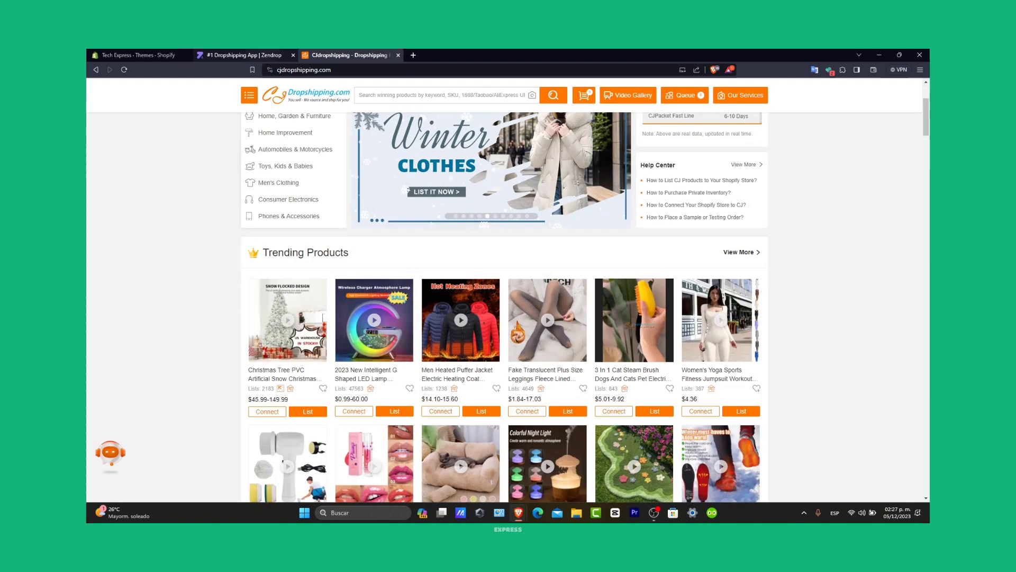
{"action": "mouse_move", "coordinate": [244, 54]}
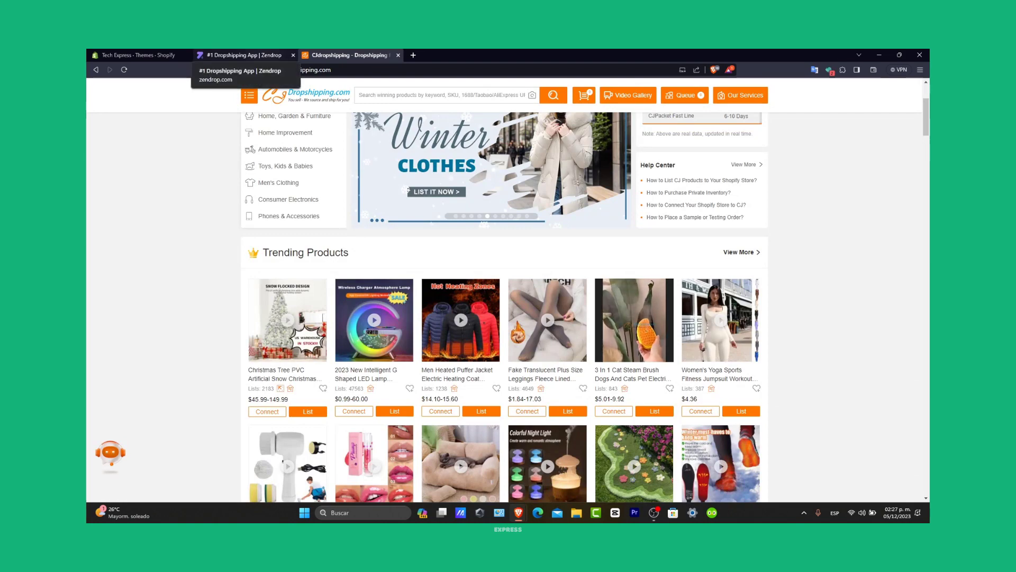
{"action": "left_click", "coordinate": [244, 54]}
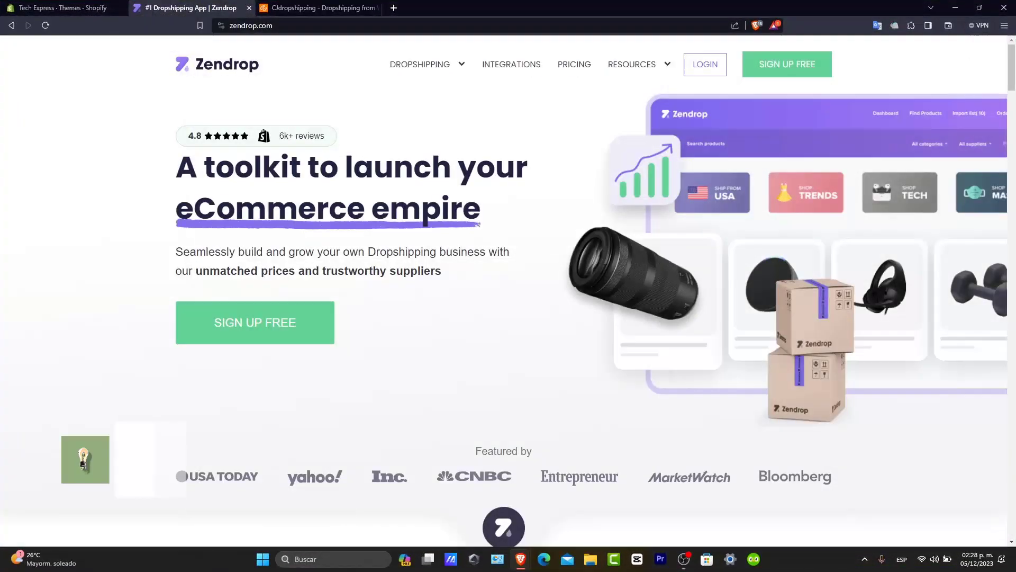
{"action": "scroll", "scroll_direction": "down", "scroll_amount": 3}
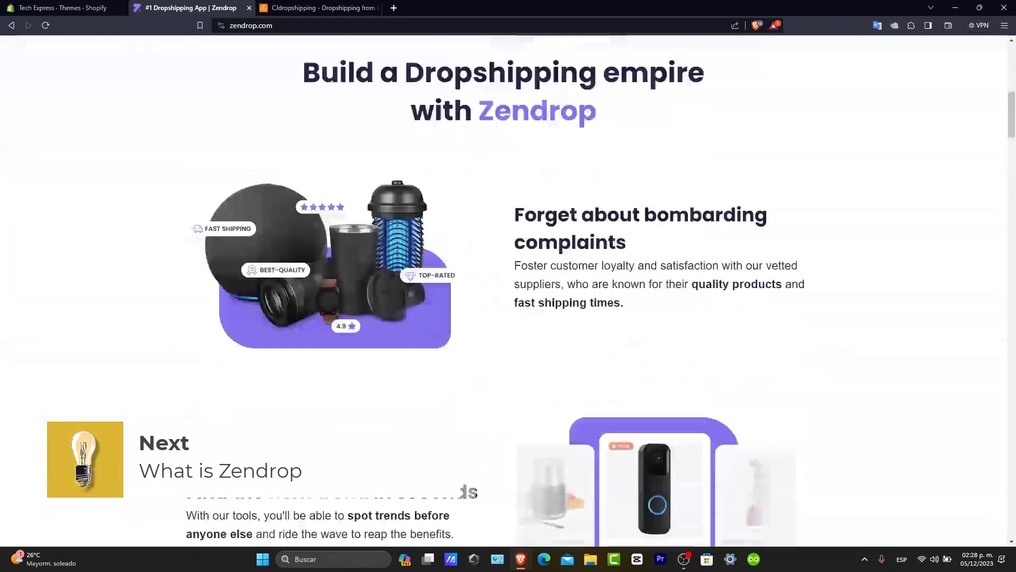
{"action": "scroll", "scroll_direction": "down", "scroll_amount": 3}
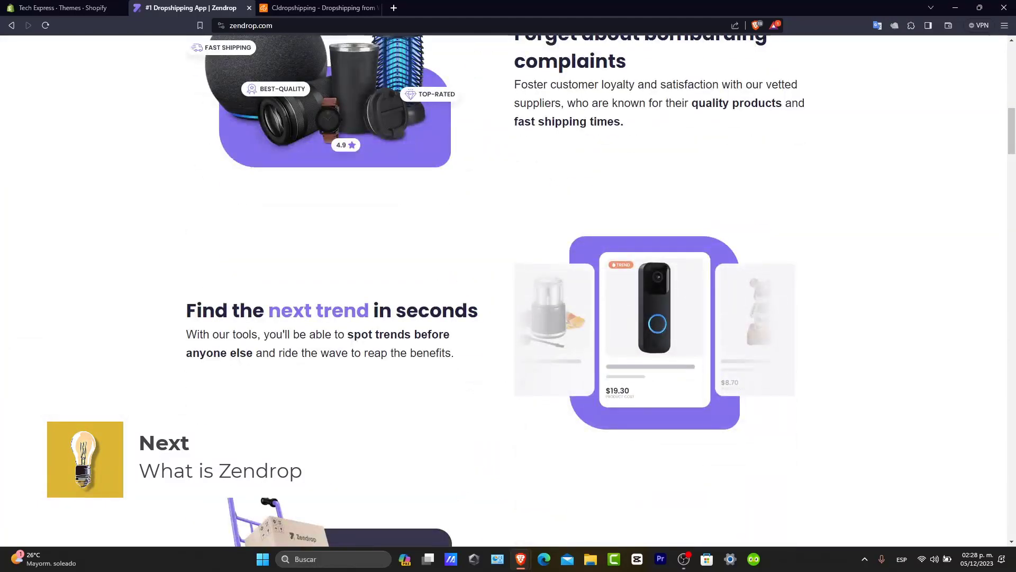
{"action": "scroll", "scroll_direction": "down", "scroll_amount": 3}
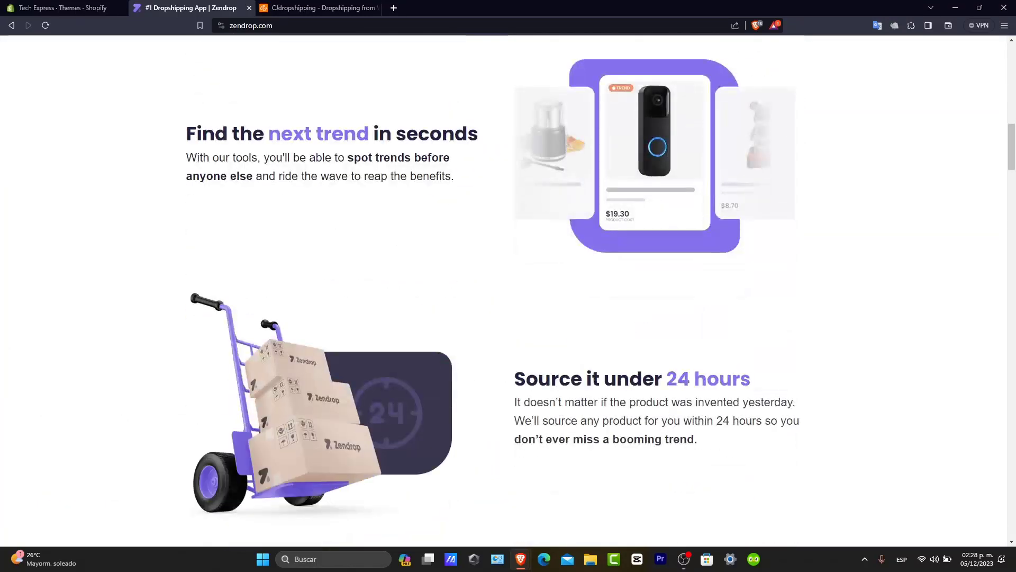
{"action": "scroll", "scroll_direction": "down", "scroll_amount": 3}
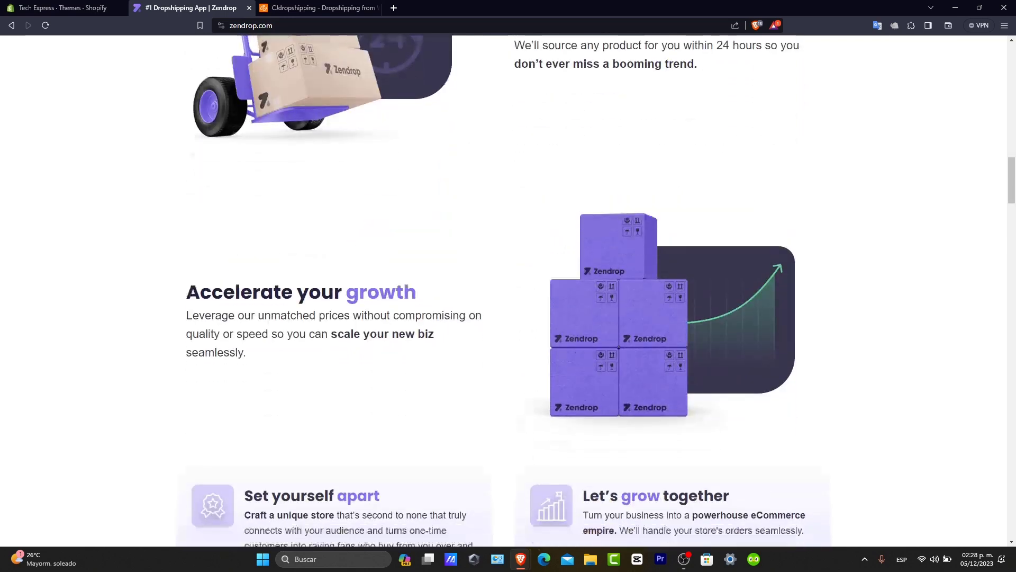
{"action": "scroll", "scroll_direction": "down", "scroll_amount": 3}
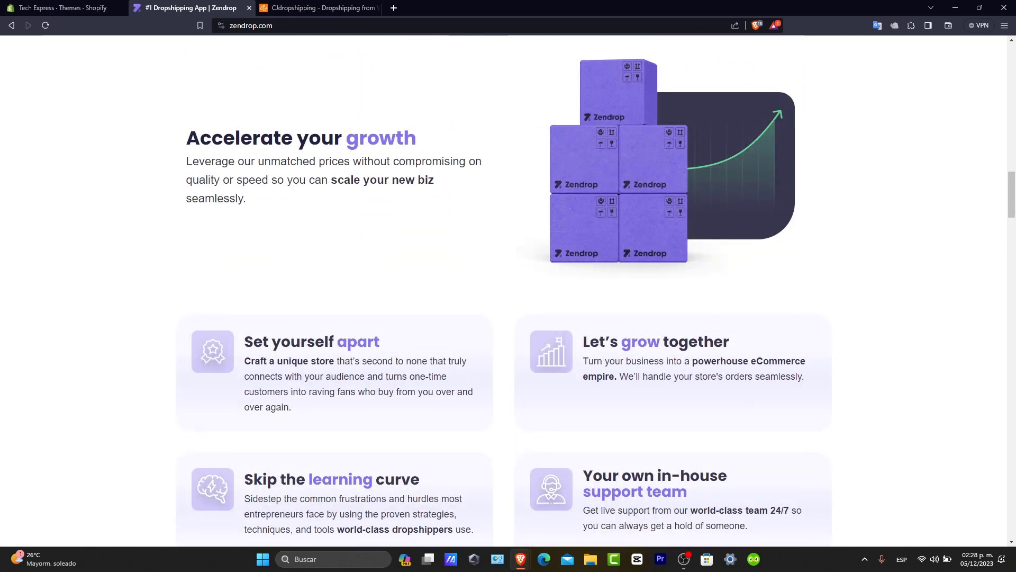
{"action": "scroll", "scroll_direction": "down", "scroll_amount": 3}
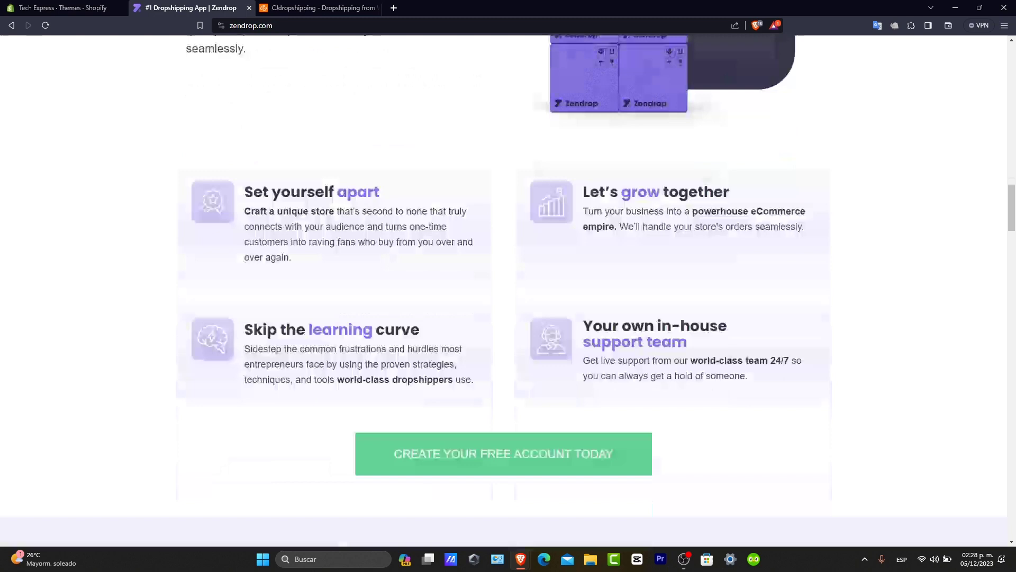
{"action": "scroll", "scroll_direction": "down", "scroll_amount": 3}
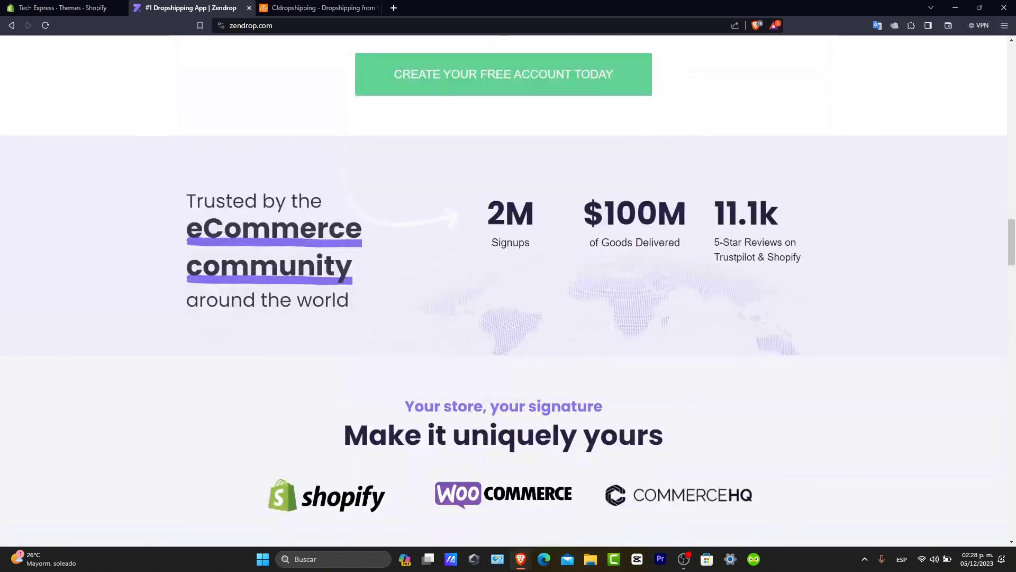
{"action": "scroll", "scroll_direction": "down", "scroll_amount": 3}
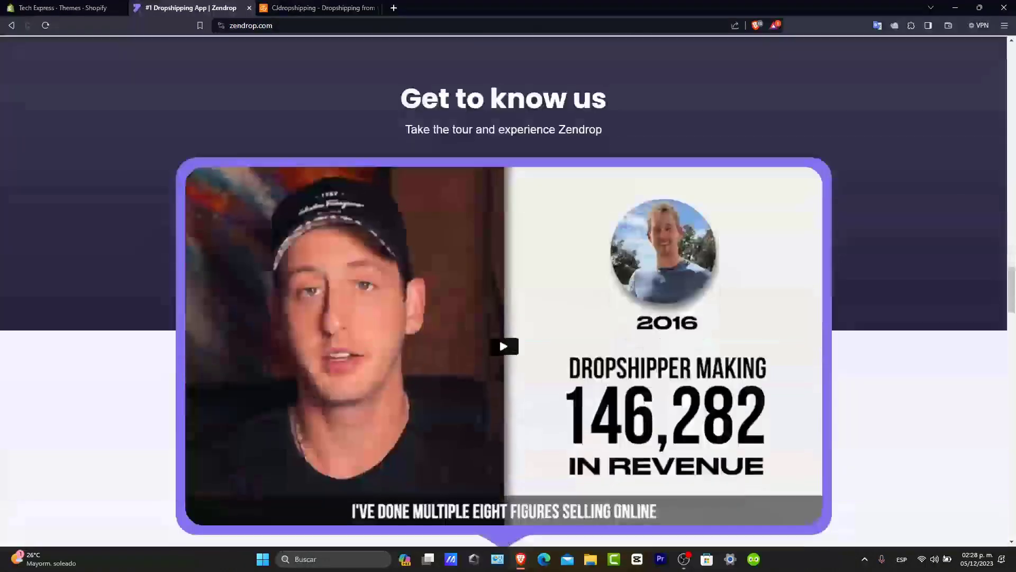
{"action": "scroll", "scroll_direction": "down", "scroll_amount": 3}
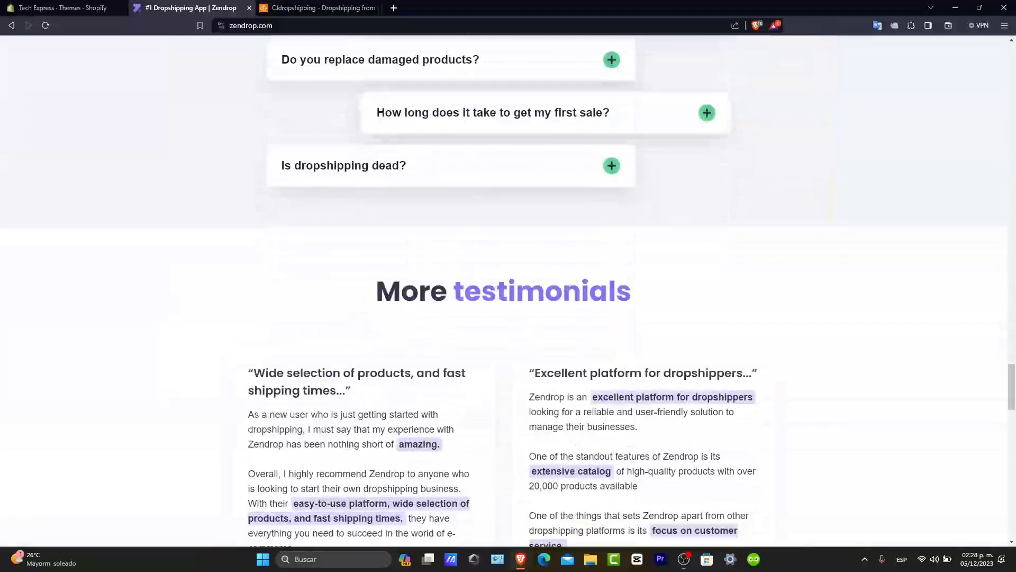
{"action": "scroll", "scroll_direction": "down", "scroll_amount": 3}
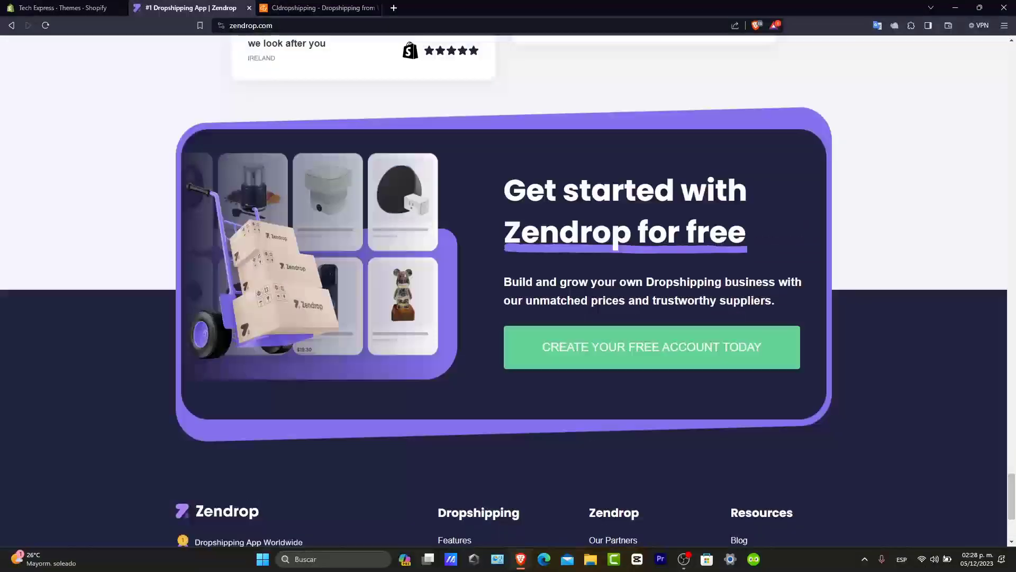
- Browse down the CJdropshipping homepage past the Brand Section to Recommended Products
{"action": "left_click", "coordinate": [318, 8]}
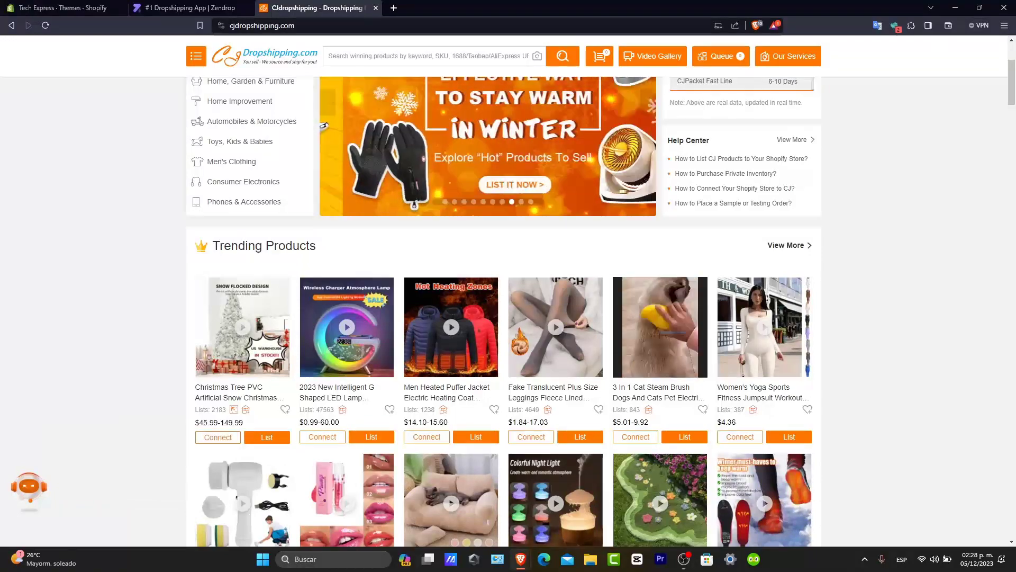
{"action": "scroll", "scroll_direction": "down", "scroll_amount": 3}
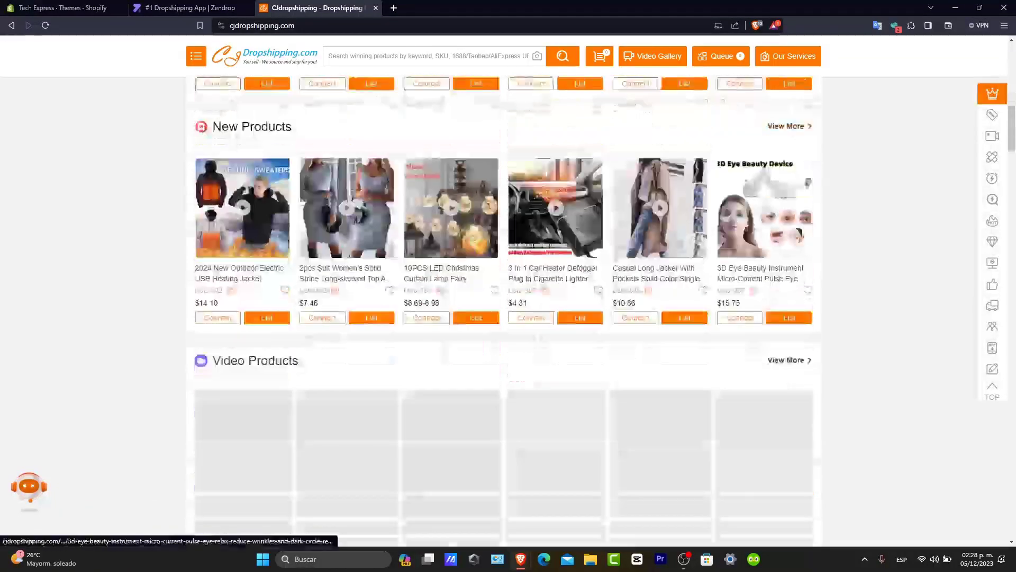
{"action": "scroll", "scroll_direction": "down", "scroll_amount": 3}
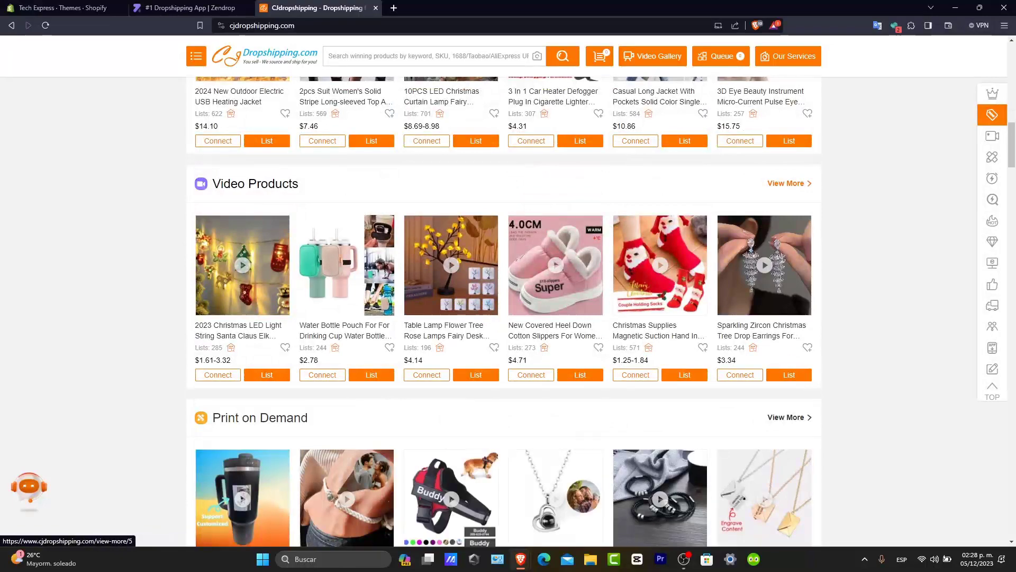
{"action": "scroll", "scroll_direction": "down", "scroll_amount": 3}
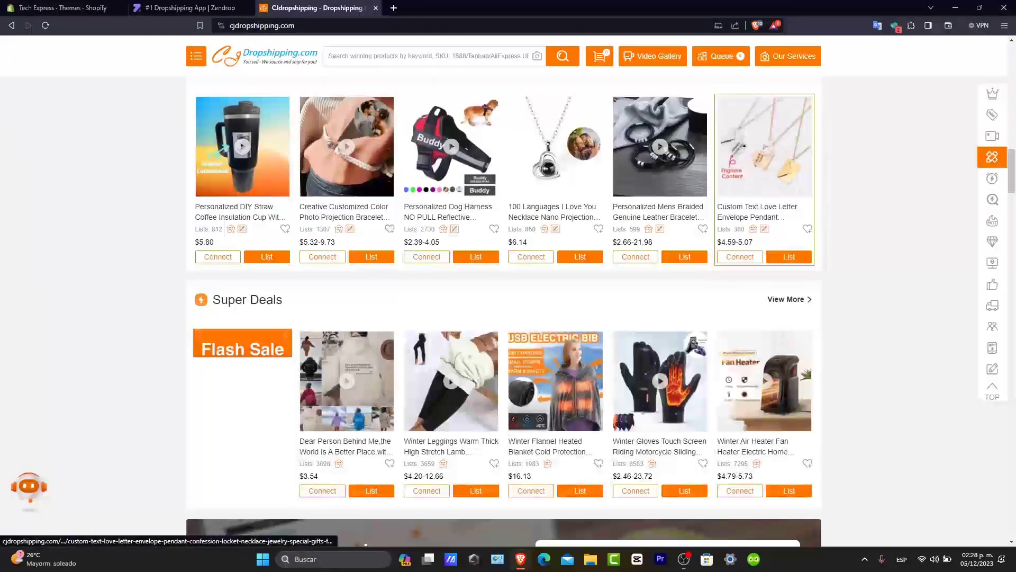
{"action": "scroll", "scroll_direction": "down", "scroll_amount": 3}
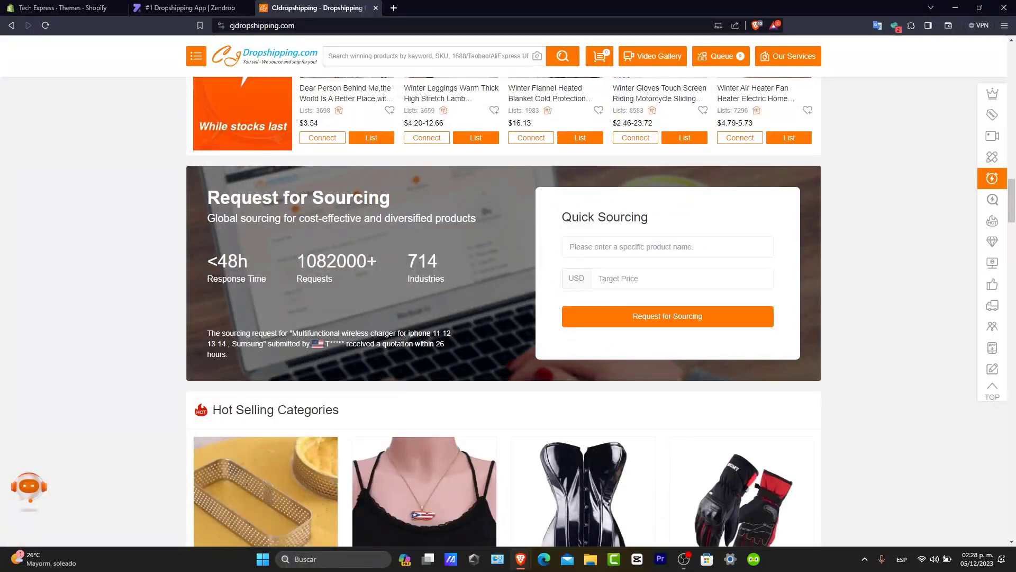
{"action": "scroll", "scroll_direction": "down", "scroll_amount": 3}
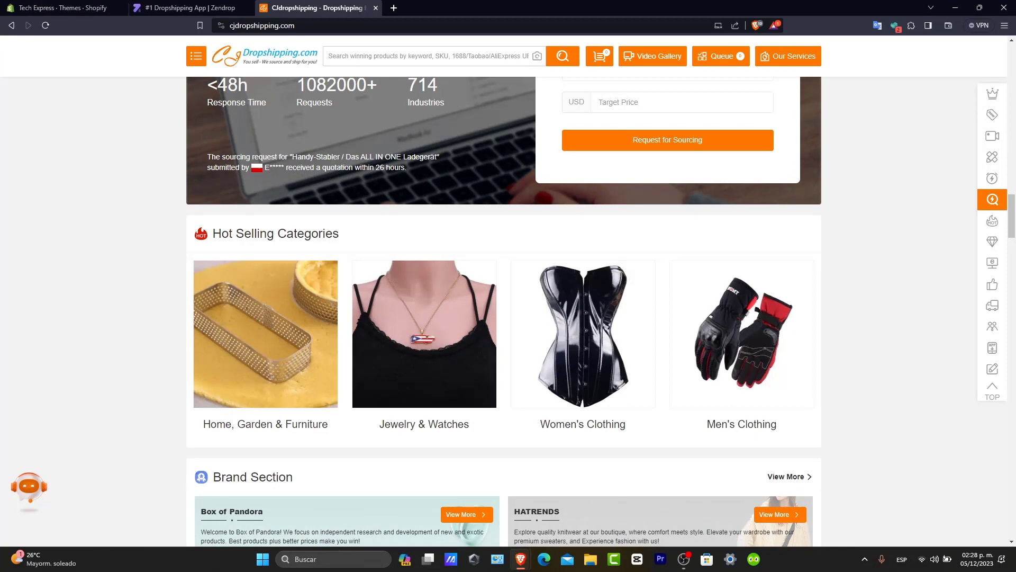
{"action": "scroll", "scroll_direction": "down", "scroll_amount": 3}
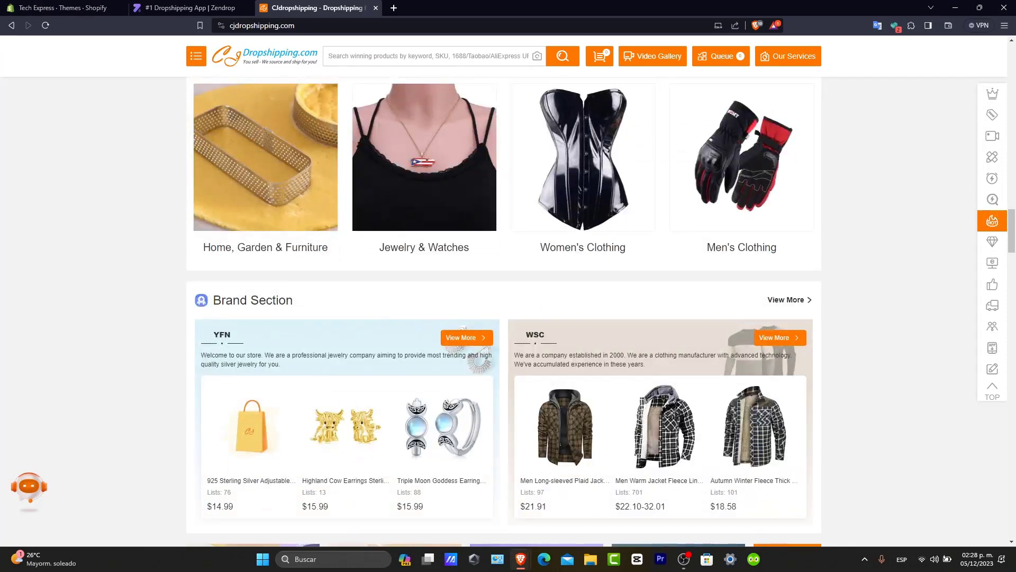
{"action": "scroll", "scroll_direction": "down", "scroll_amount": 3}
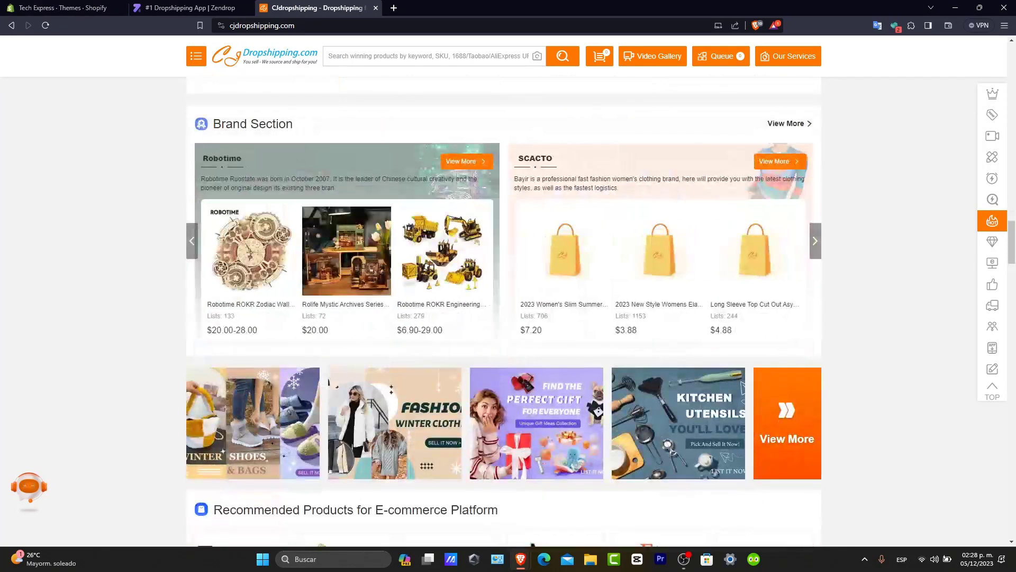
{"action": "scroll", "scroll_direction": "down", "scroll_amount": 3}
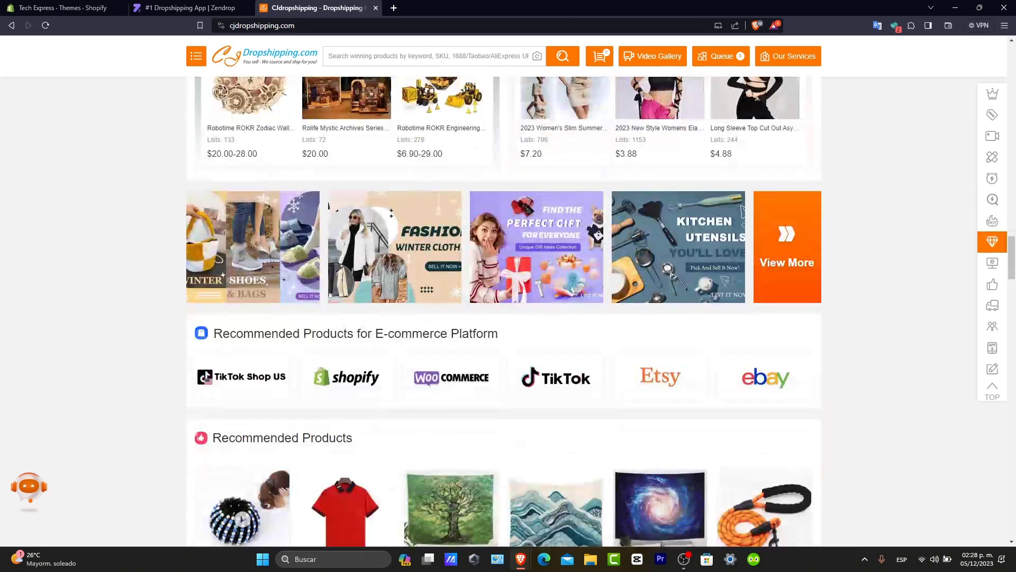
{"action": "scroll", "scroll_direction": "down", "scroll_amount": 3}
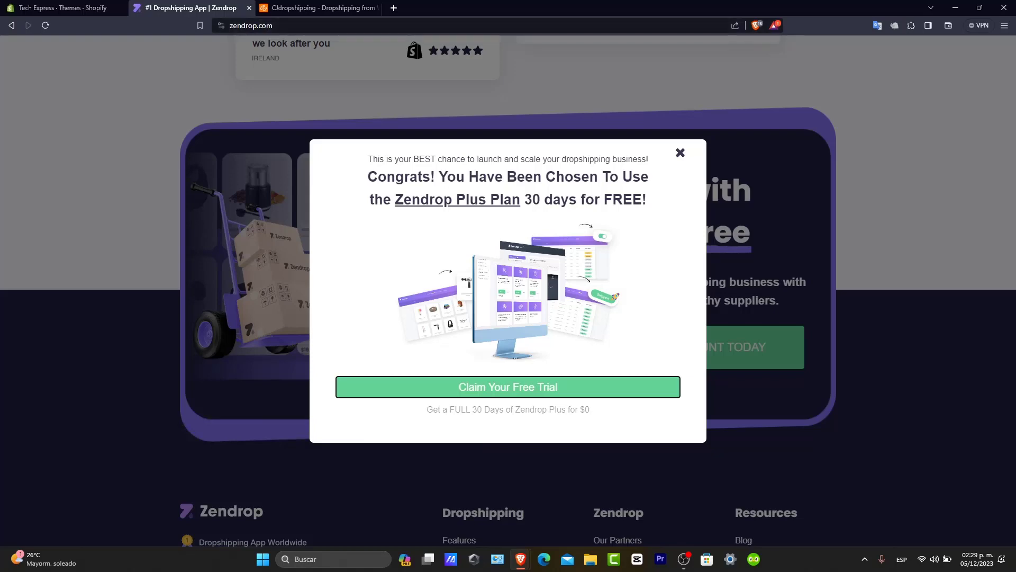
- Dismiss the Claim Your Free Trial popup and reach Zendrop's Free, Pro and Plus pricing page
{"action": "left_click", "coordinate": [680, 152]}
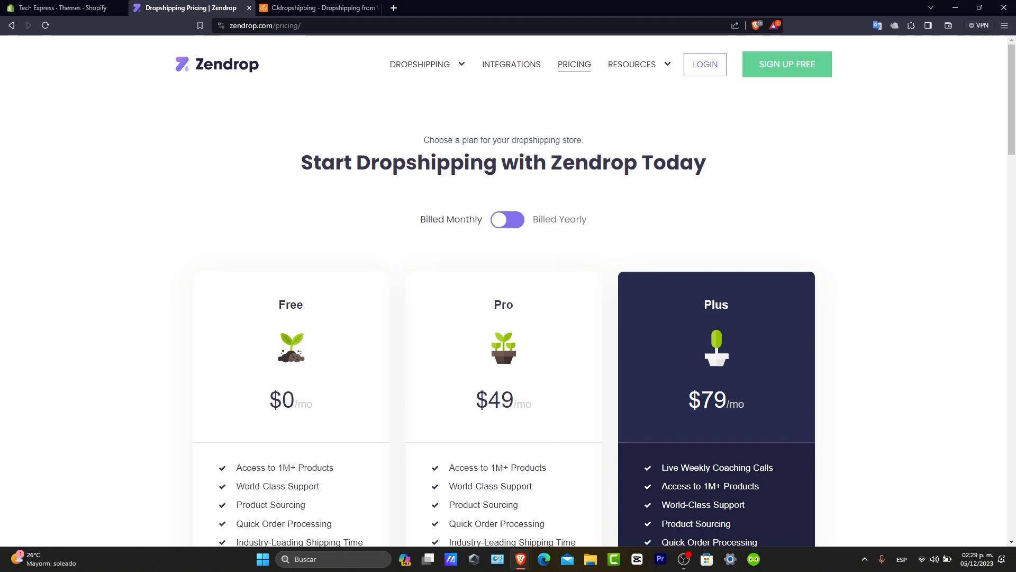
{"action": "left_click", "coordinate": [317, 8]}
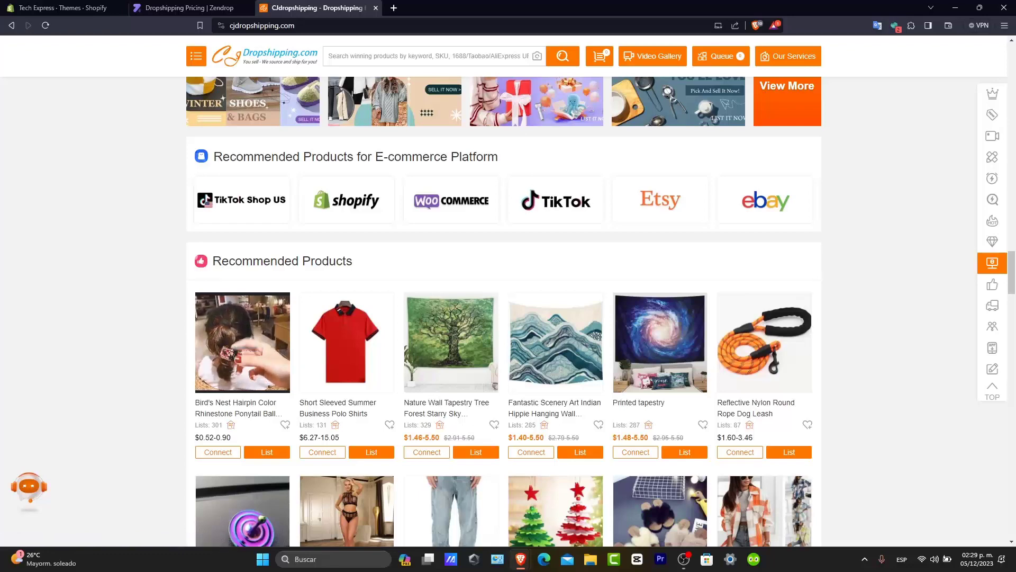
- Look through CJdropshipping's Recommended Products and Super Deals, then return to the homepage top
{"action": "scroll", "scroll_direction": "down", "scroll_amount": 3}
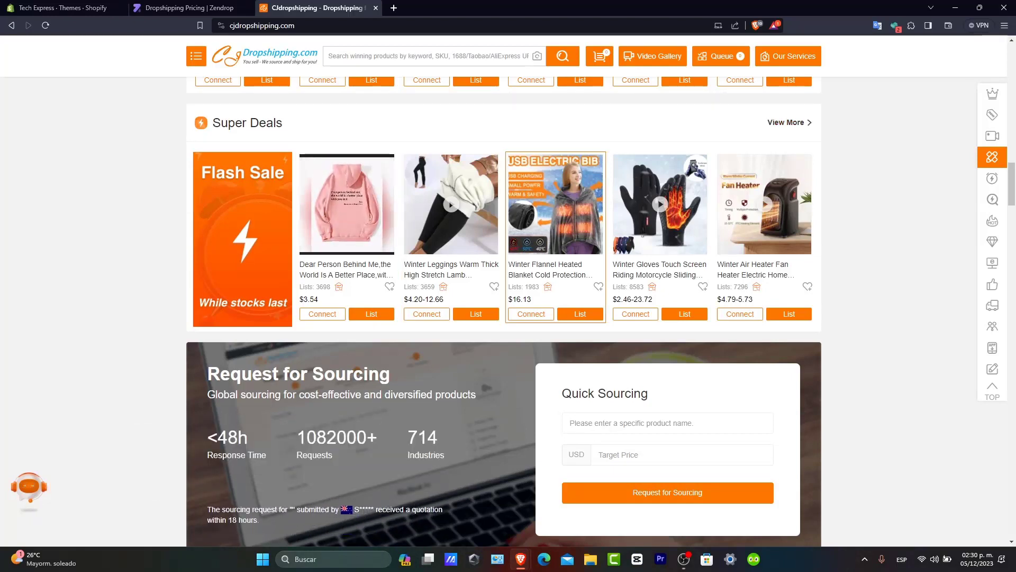
{"action": "mouse_move", "coordinate": [659, 203]}
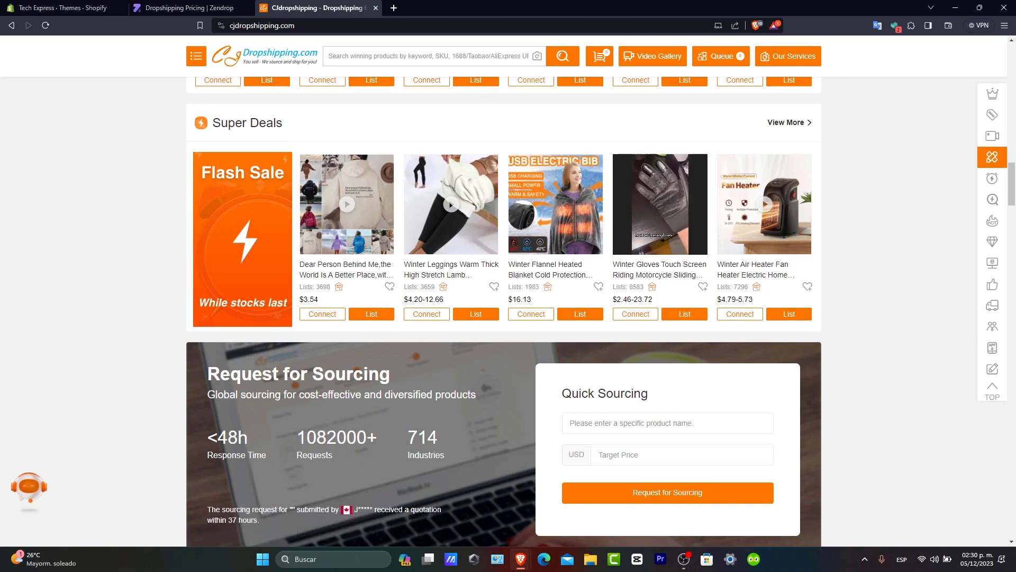
{"action": "scroll", "scroll_direction": "down", "scroll_amount": 3}
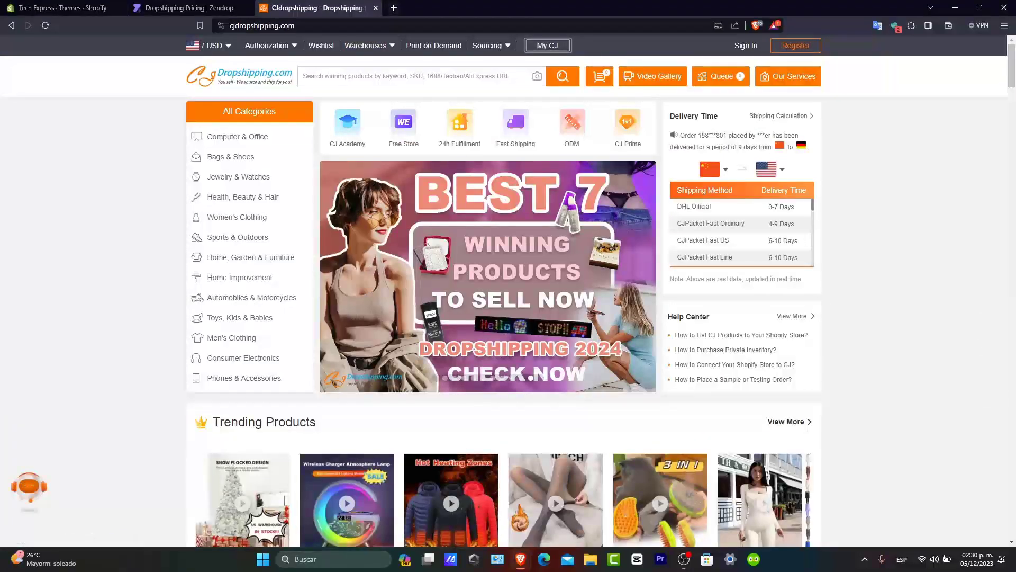
{"action": "left_click", "coordinate": [188, 7]}
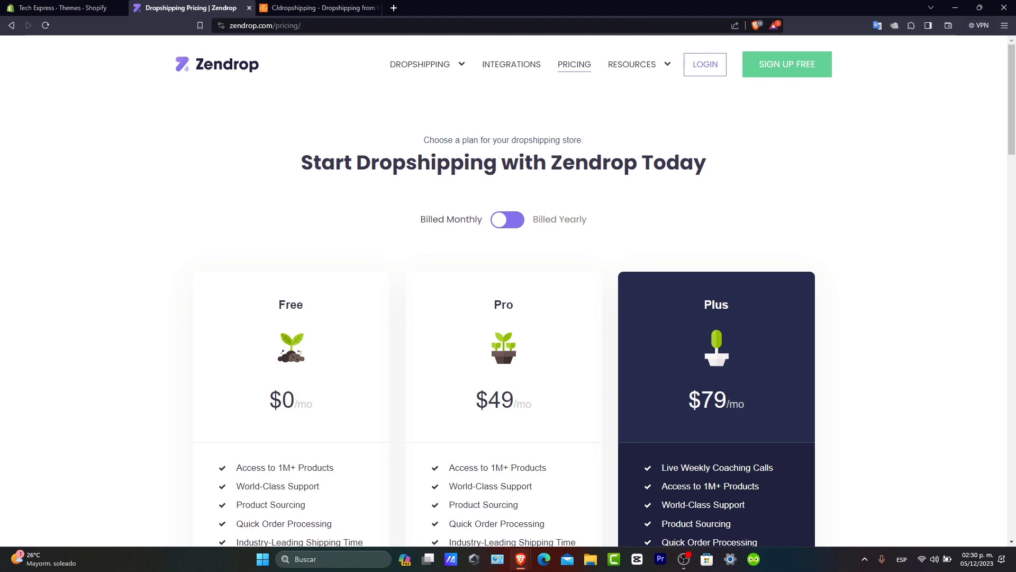
- Bring the CJdropshipping homepage with categories and trending products back into view
{"action": "left_click", "coordinate": [316, 8]}
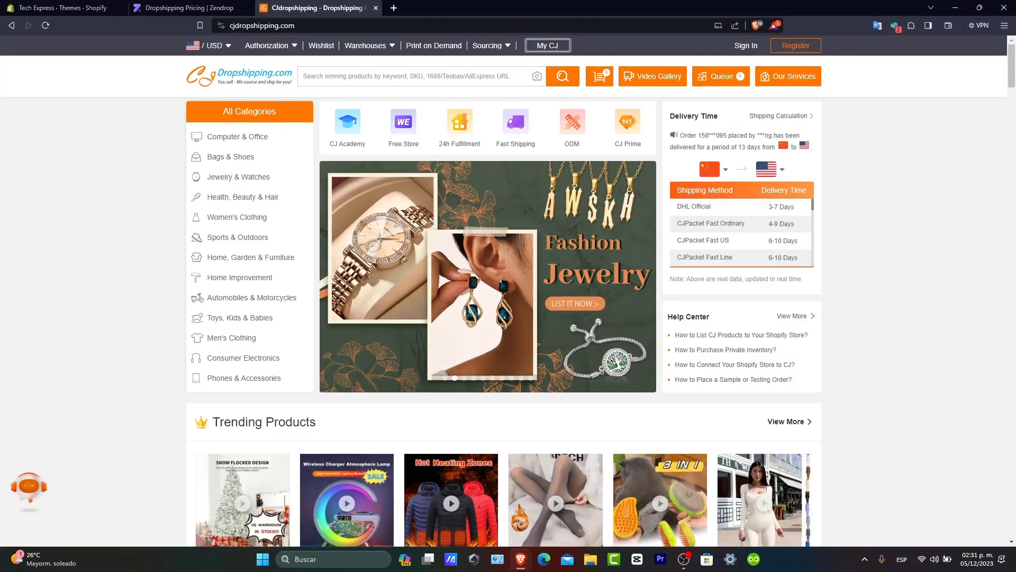
- Review Zendrop plan features, highlighting the Free plan's Quick Order Processing, down to community testimonials
{"action": "left_click", "coordinate": [188, 7]}
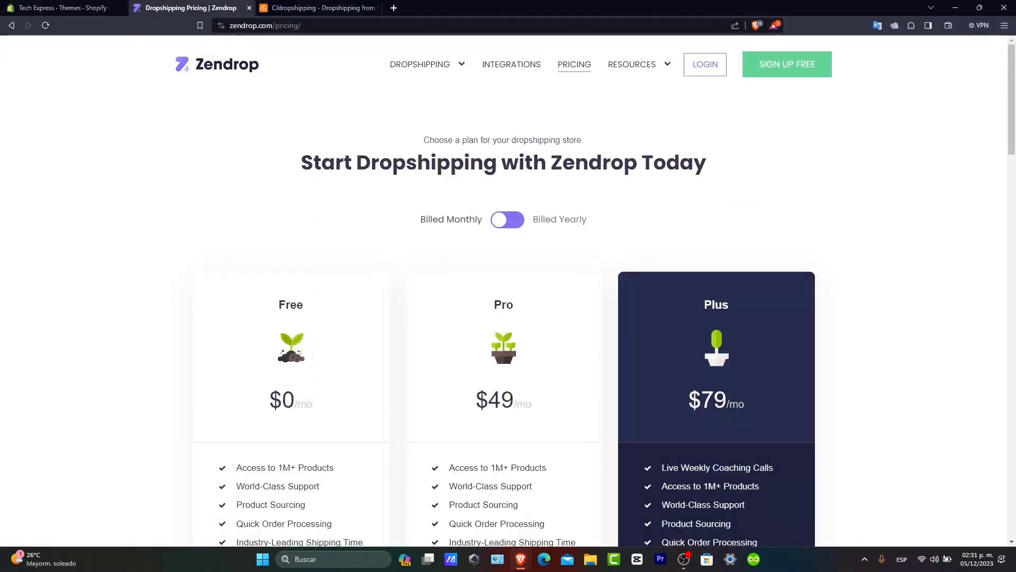
{"action": "scroll", "scroll_direction": "down", "scroll_amount": 3}
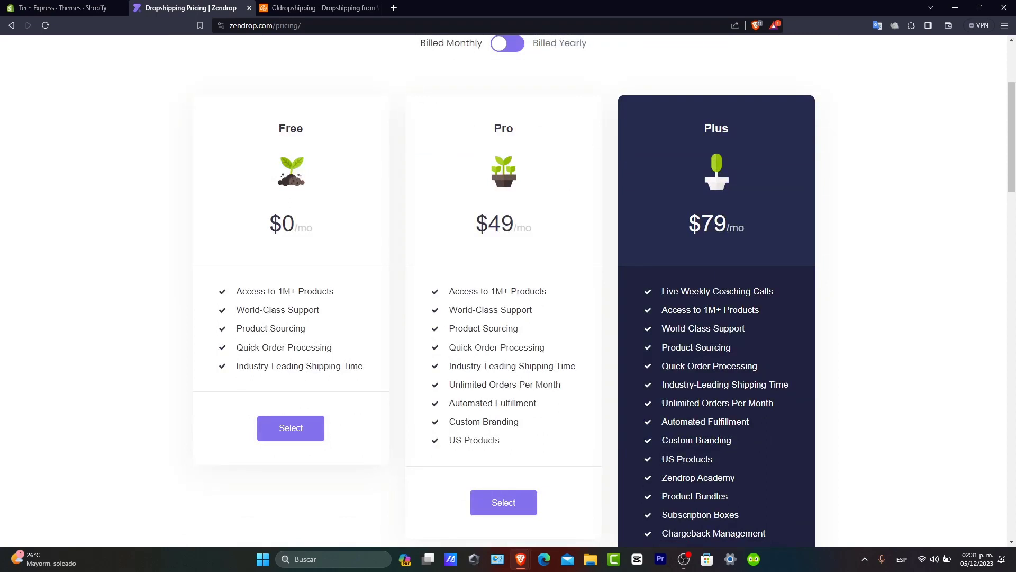
{"action": "left_click_drag", "start_coordinate": [265, 291], "coordinate": [330, 292]}
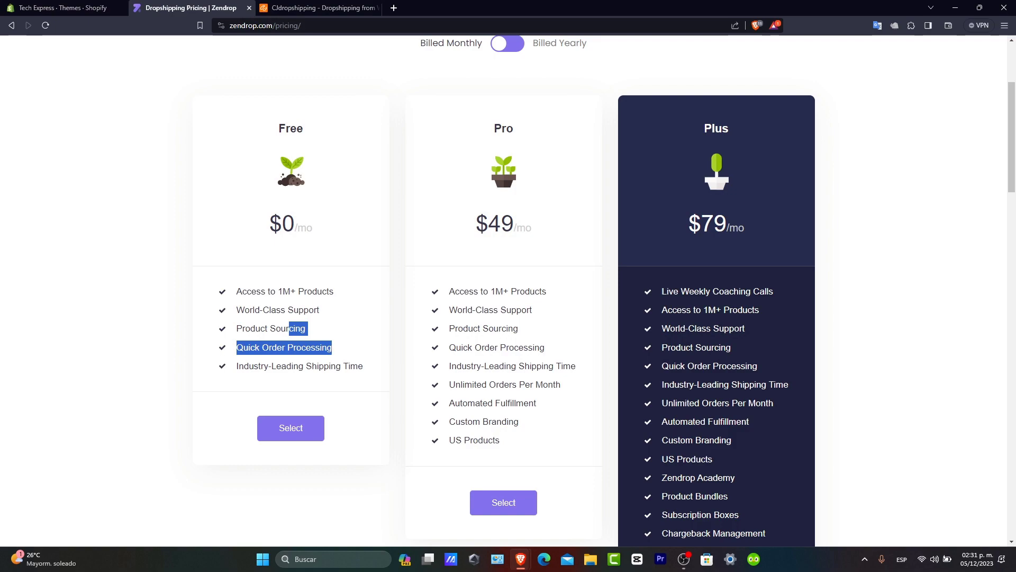
{"action": "scroll", "scroll_direction": "down", "scroll_amount": 3}
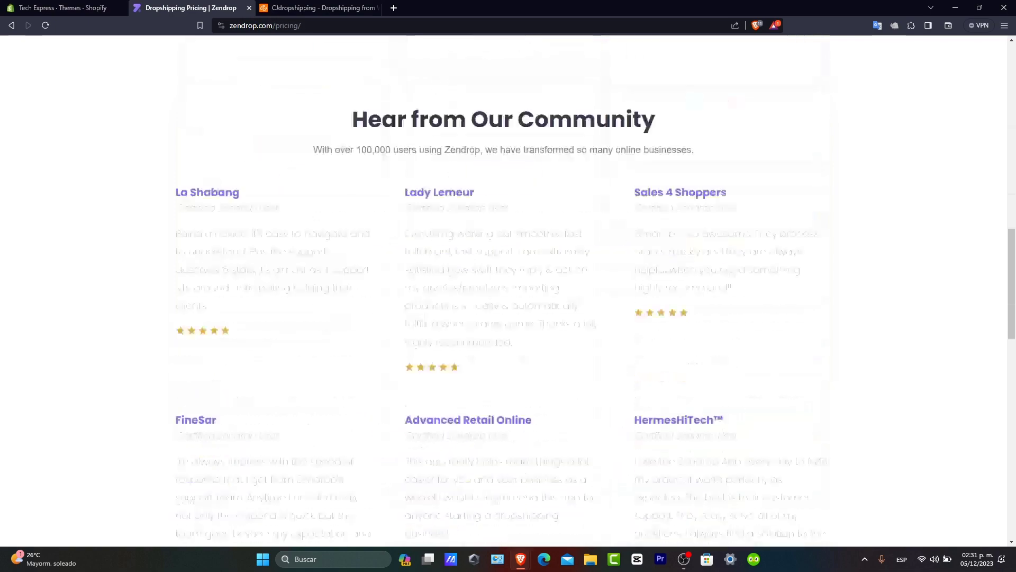
{"action": "left_click", "coordinate": [318, 8]}
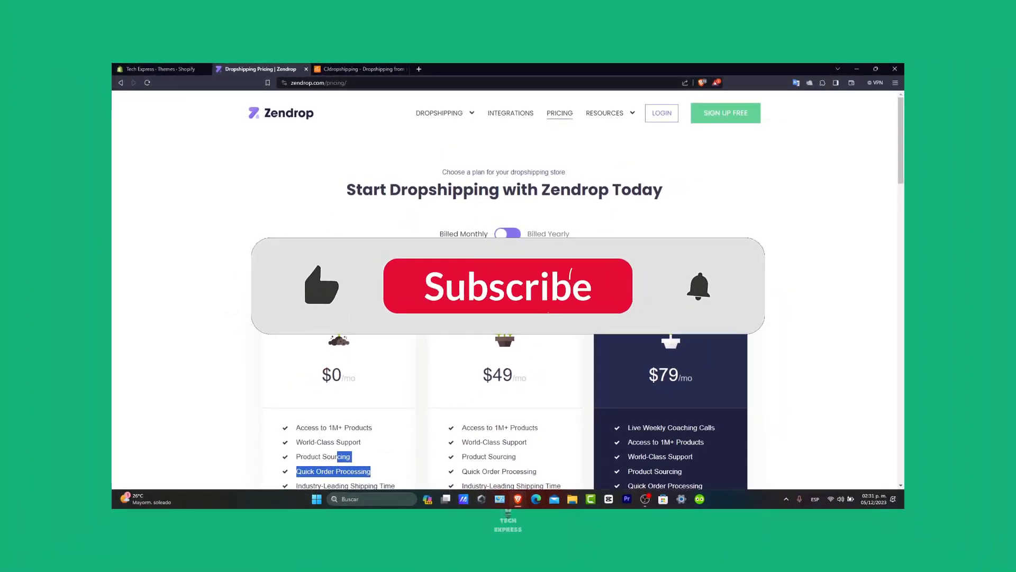
- Return to the CJdropshipping homepage and move down to its Brand Section and promotional banners
{"action": "left_click", "coordinate": [507, 286]}
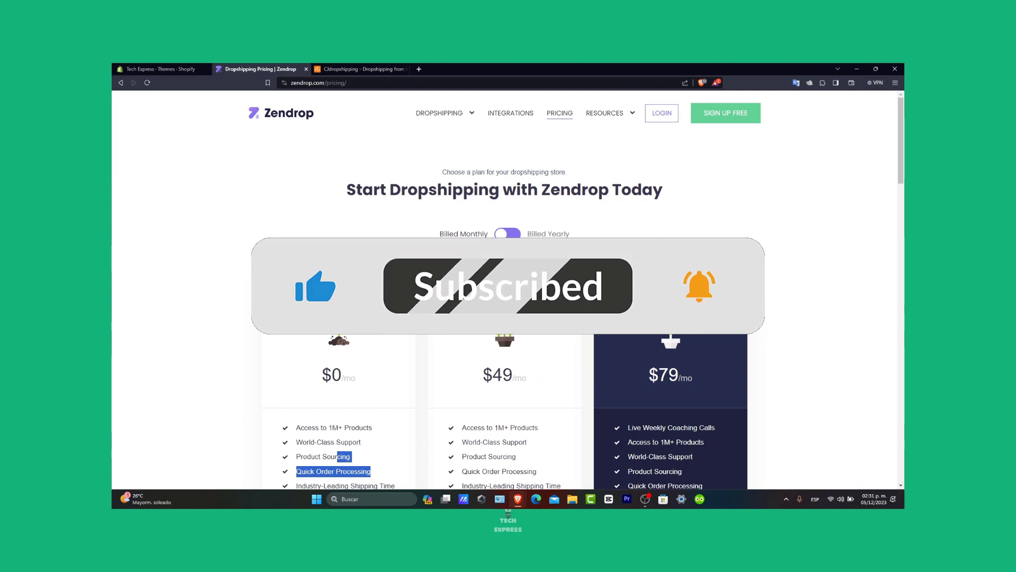
{"action": "left_click", "coordinate": [359, 68]}
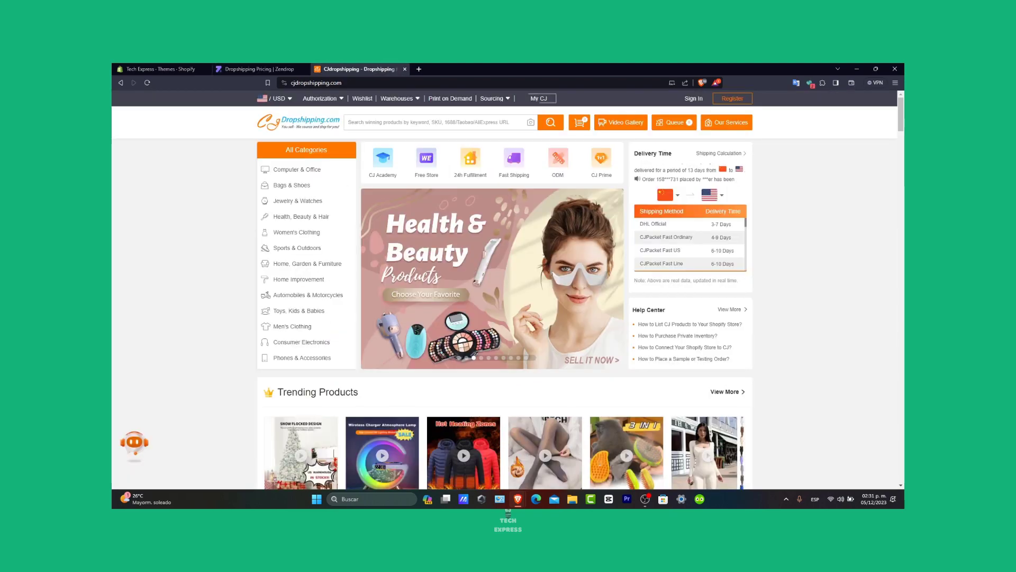
{"action": "scroll", "scroll_direction": "down", "scroll_amount": 3}
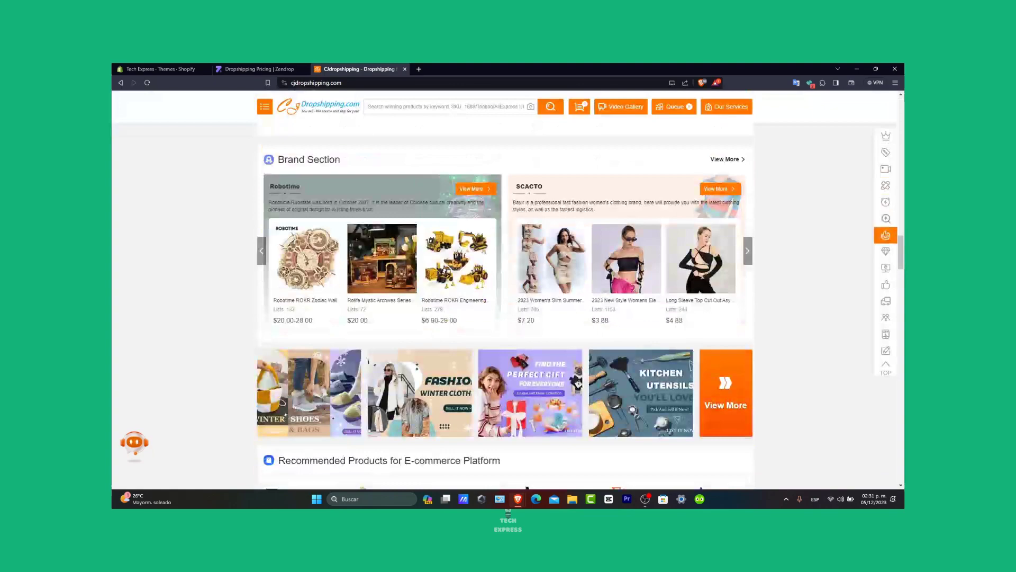
{"action": "scroll", "scroll_direction": "down", "scroll_amount": 3}
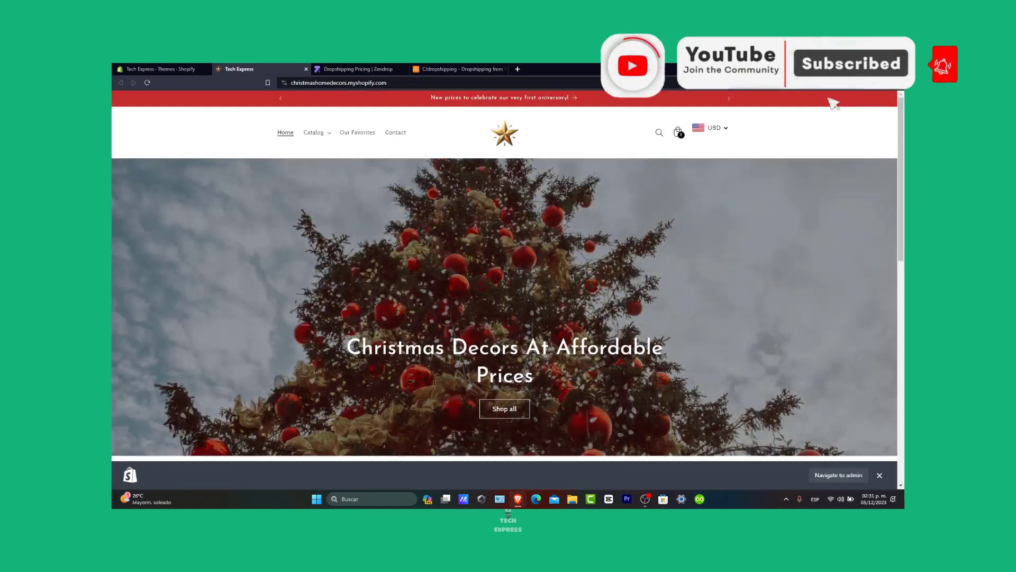
- Scroll the Christmas decor Shopify storefront down to its Featured products grid with prices
{"action": "scroll", "scroll_direction": "down", "scroll_amount": 3}
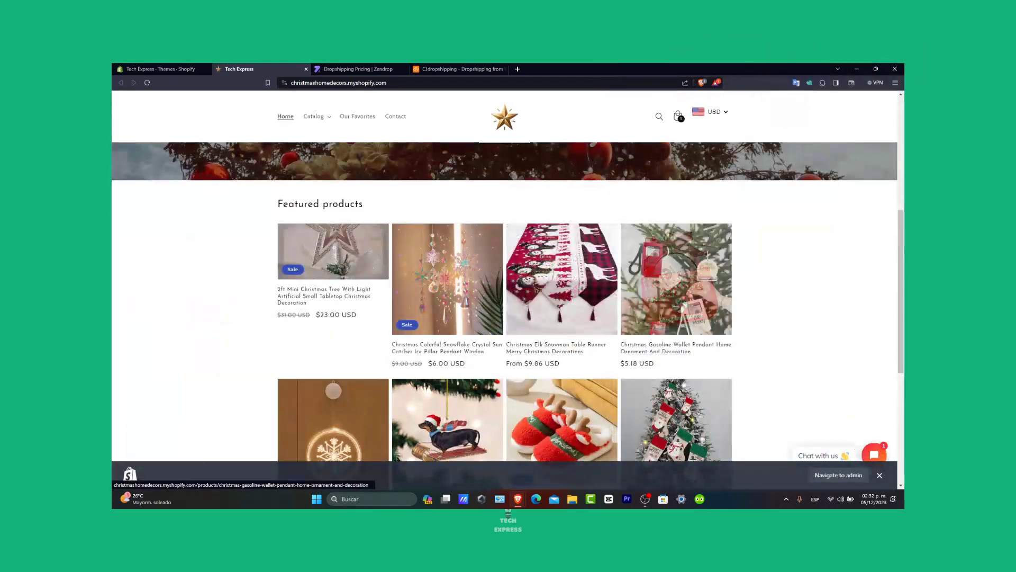
{"action": "scroll", "scroll_direction": "down", "scroll_amount": 3}
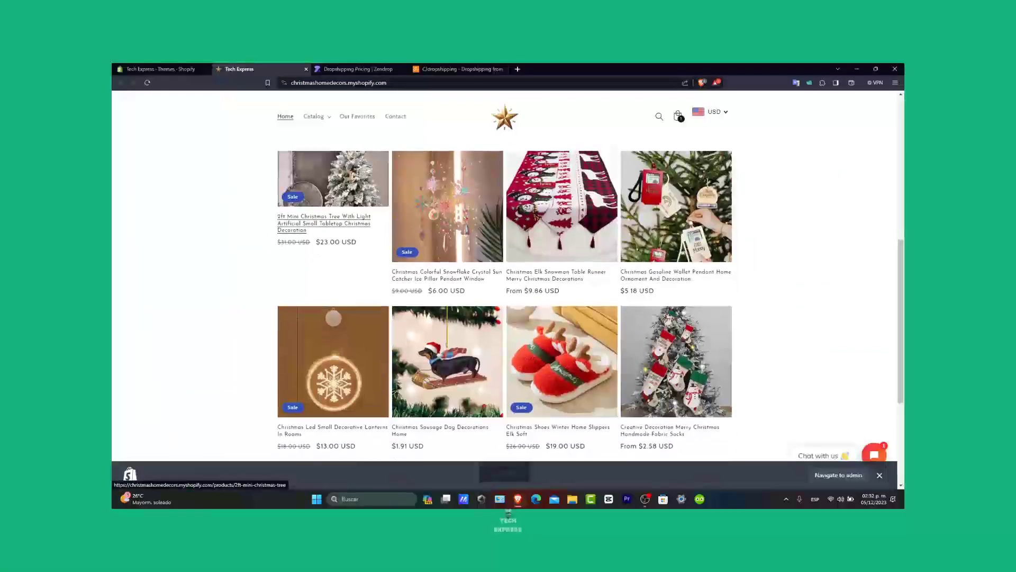